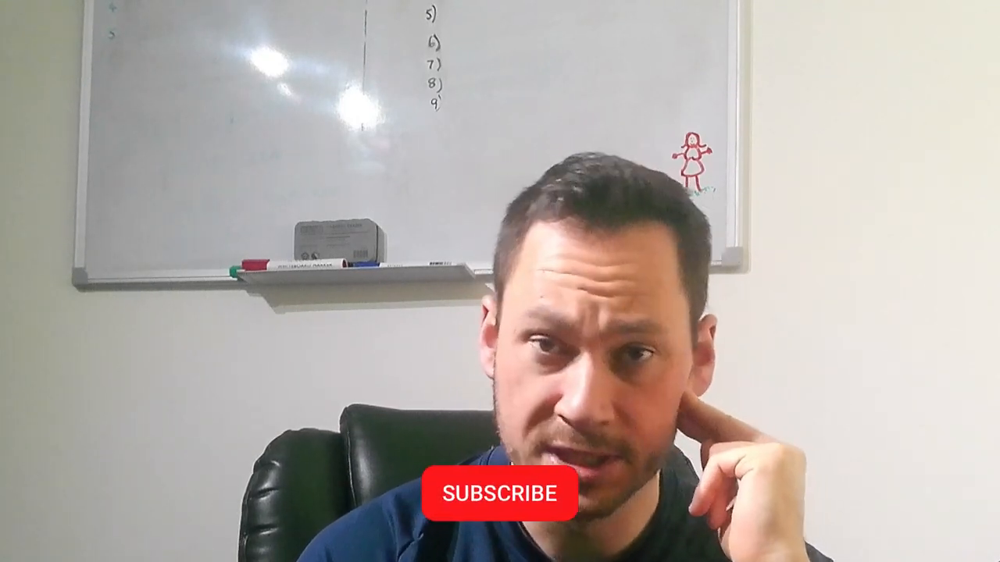
click(499, 493)
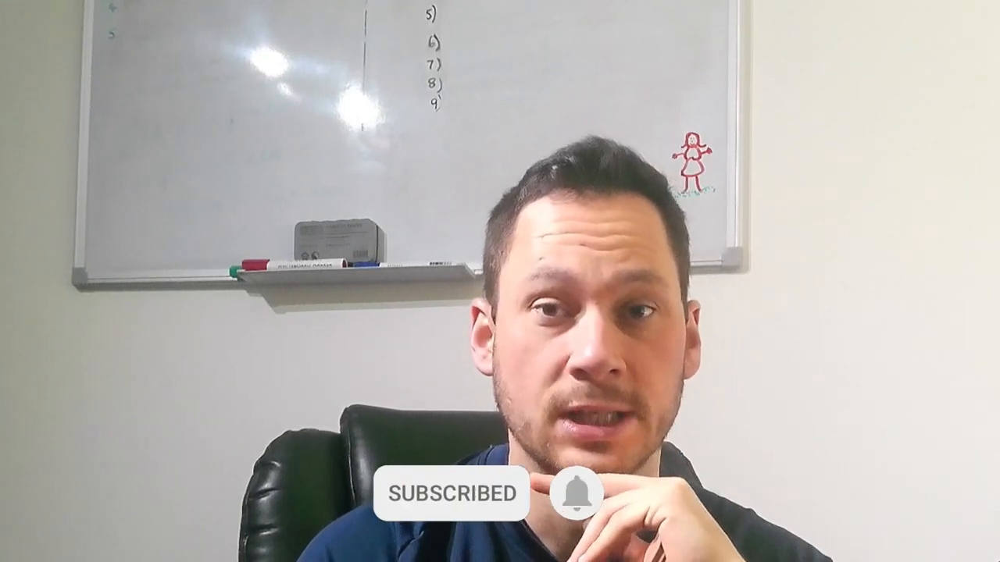